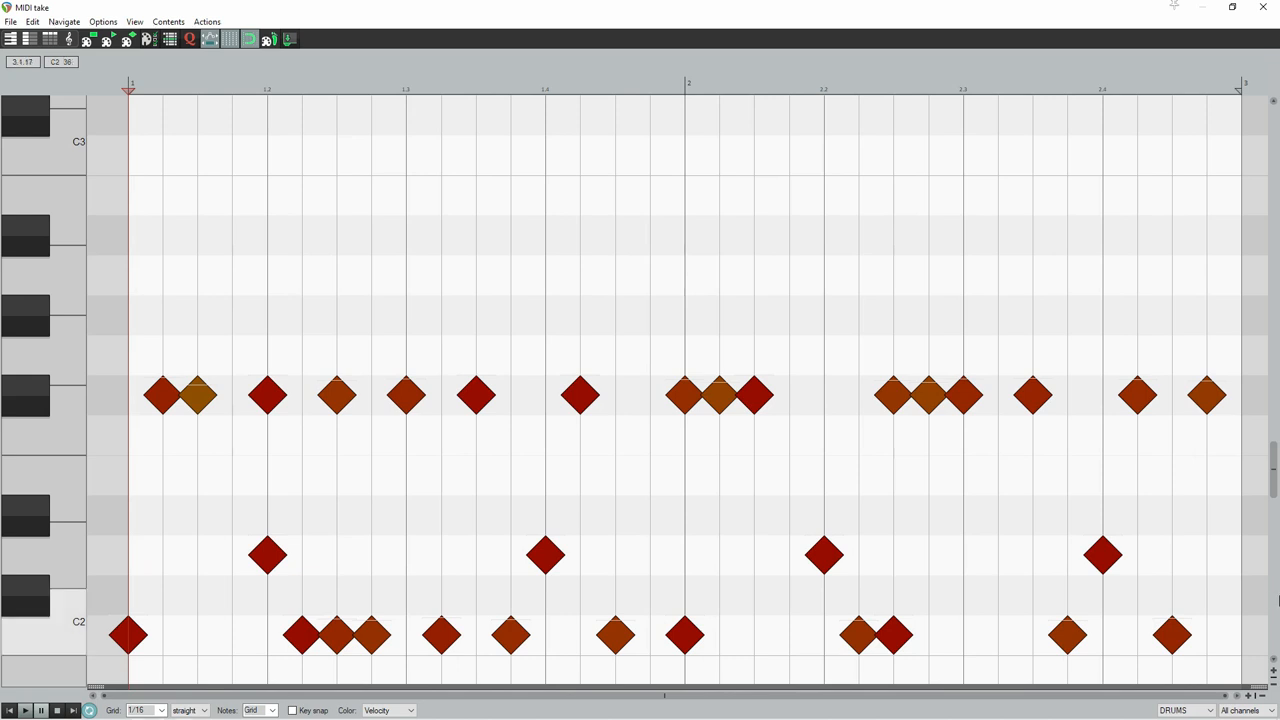
{"action": "mouse_move", "coordinate": [580, 356]}
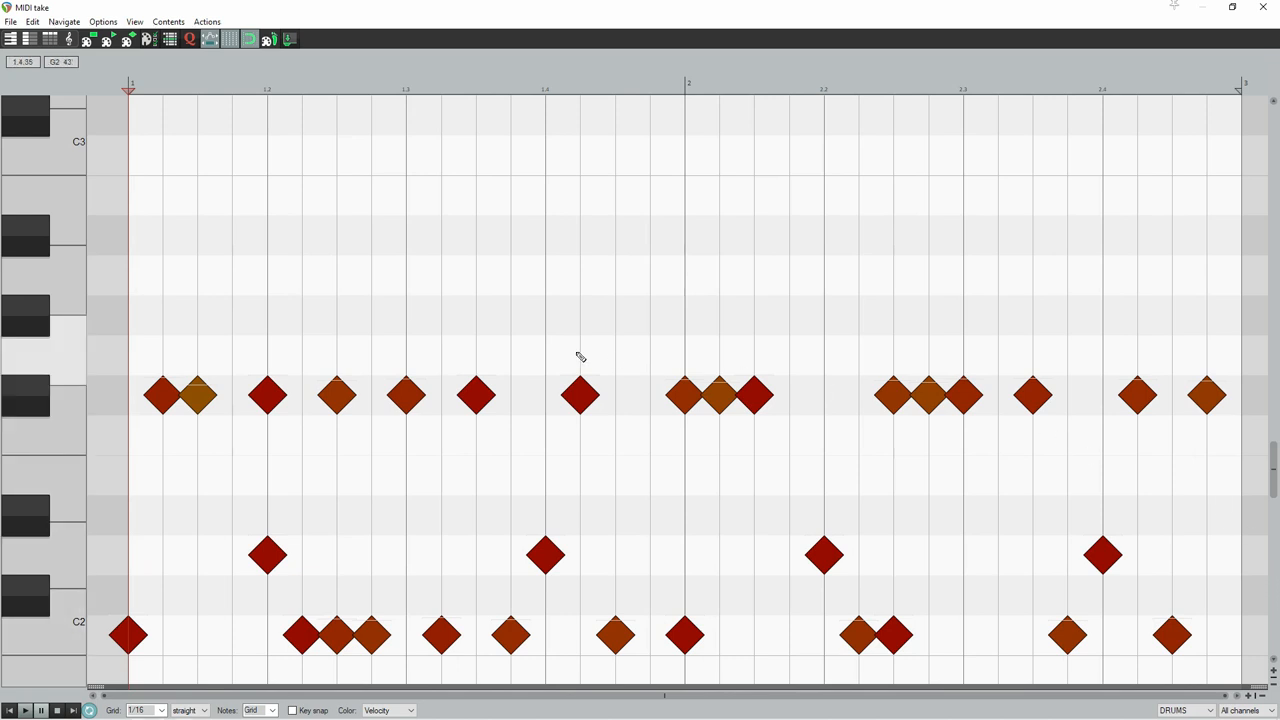
{"action": "mouse_move", "coordinate": [972, 644]}
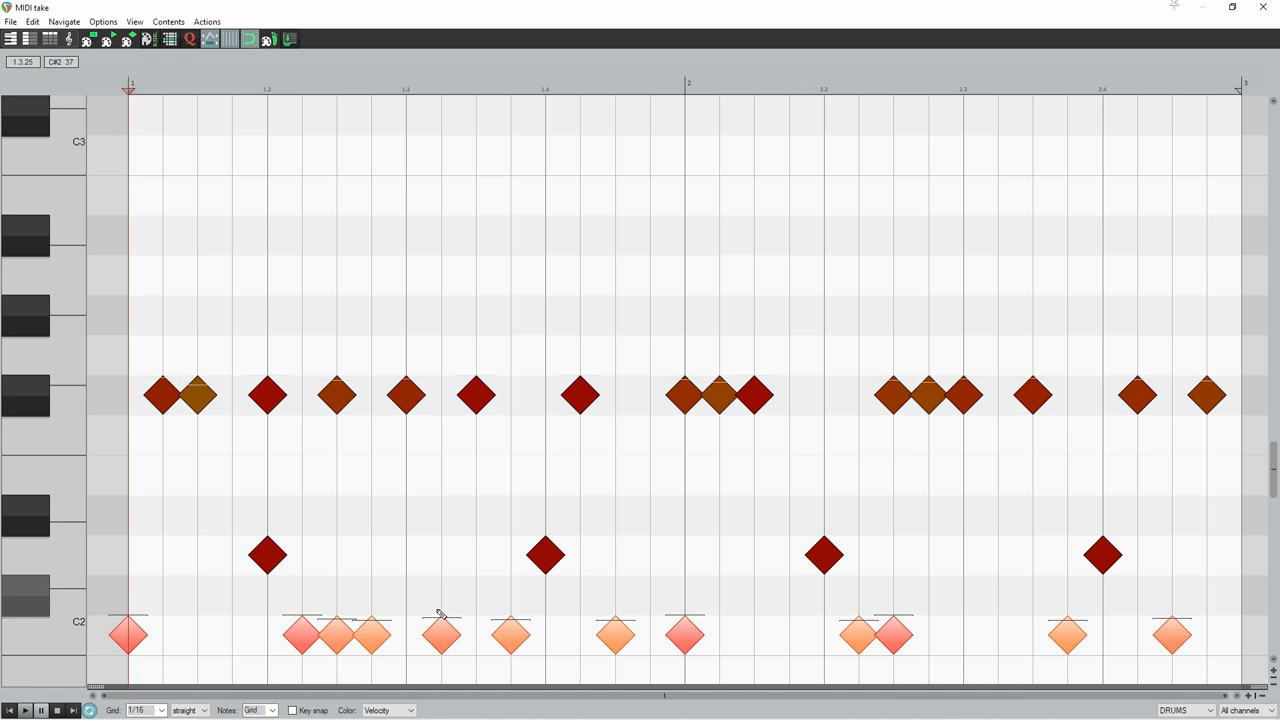
{"action": "mouse_move", "coordinate": [518, 642]}
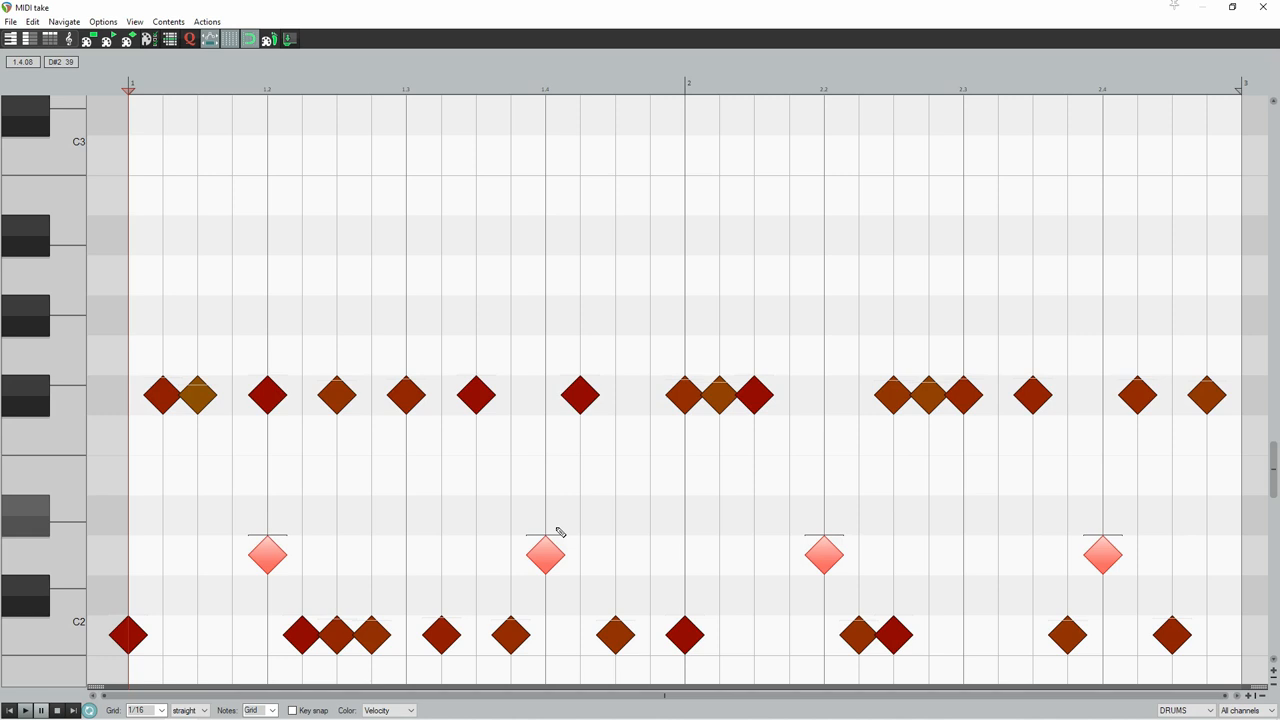
{"action": "mouse_move", "coordinate": [548, 552]}
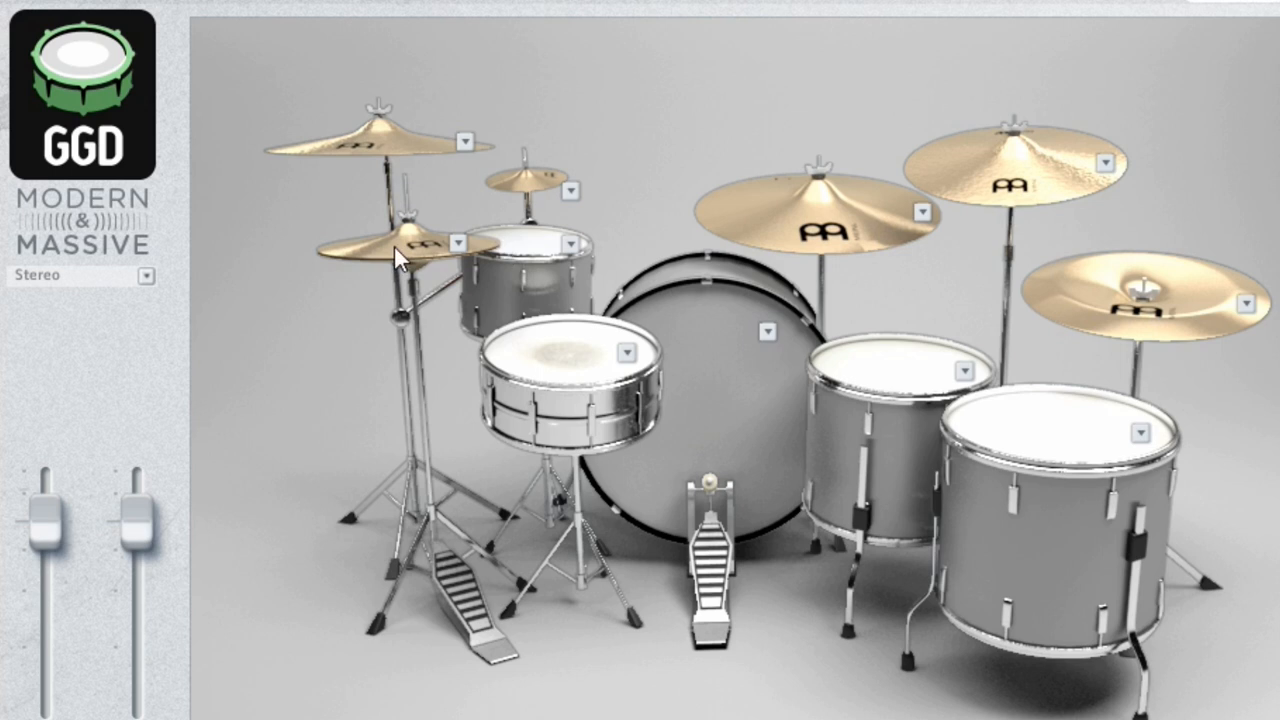
{"action": "mouse_move", "coordinate": [536, 248]}
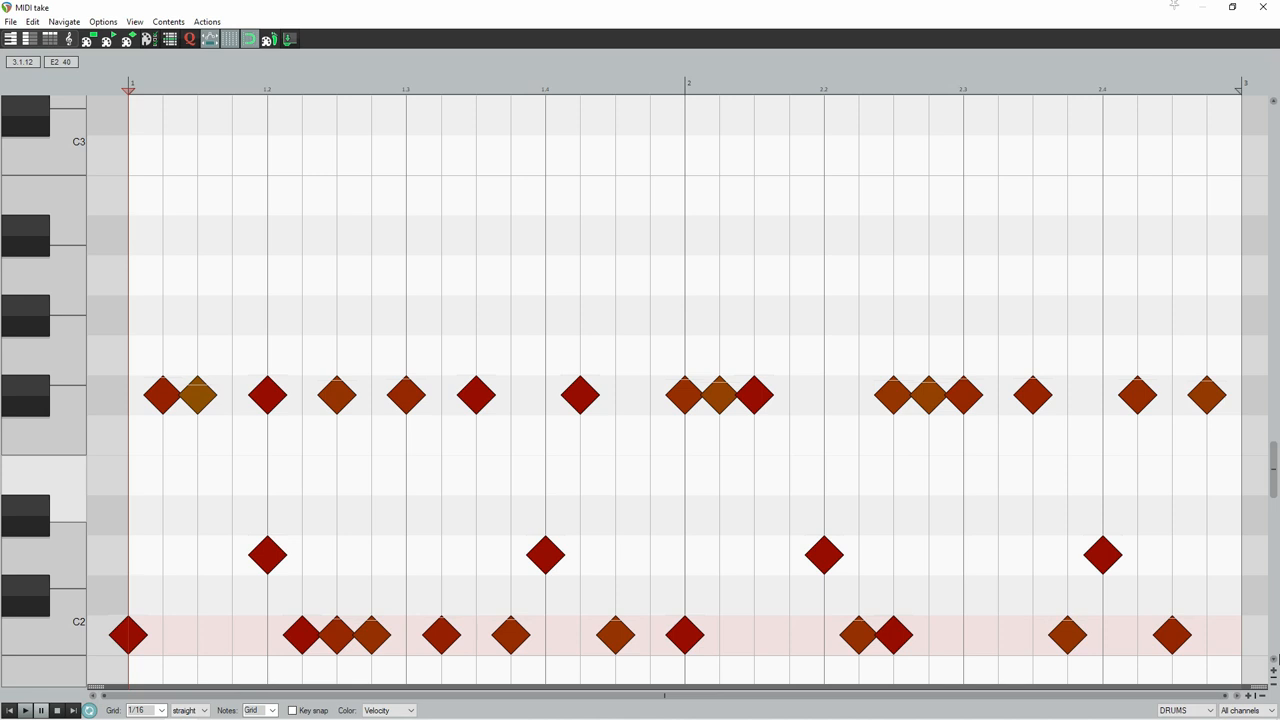
{"action": "mouse_move", "coordinate": [268, 616]}
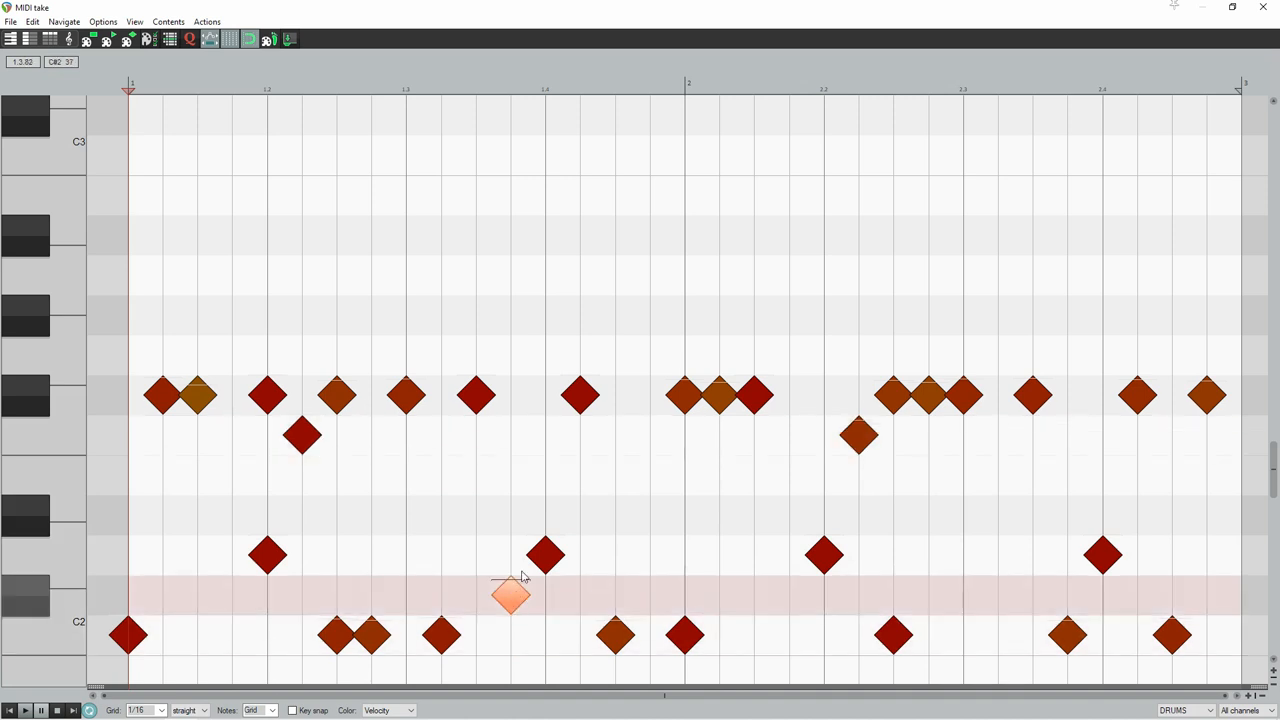
Step: Move a kick note in the first bar up onto a higher tom row
{"action": "left_click_drag", "start_coordinate": [512, 596], "coordinate": [512, 352]}
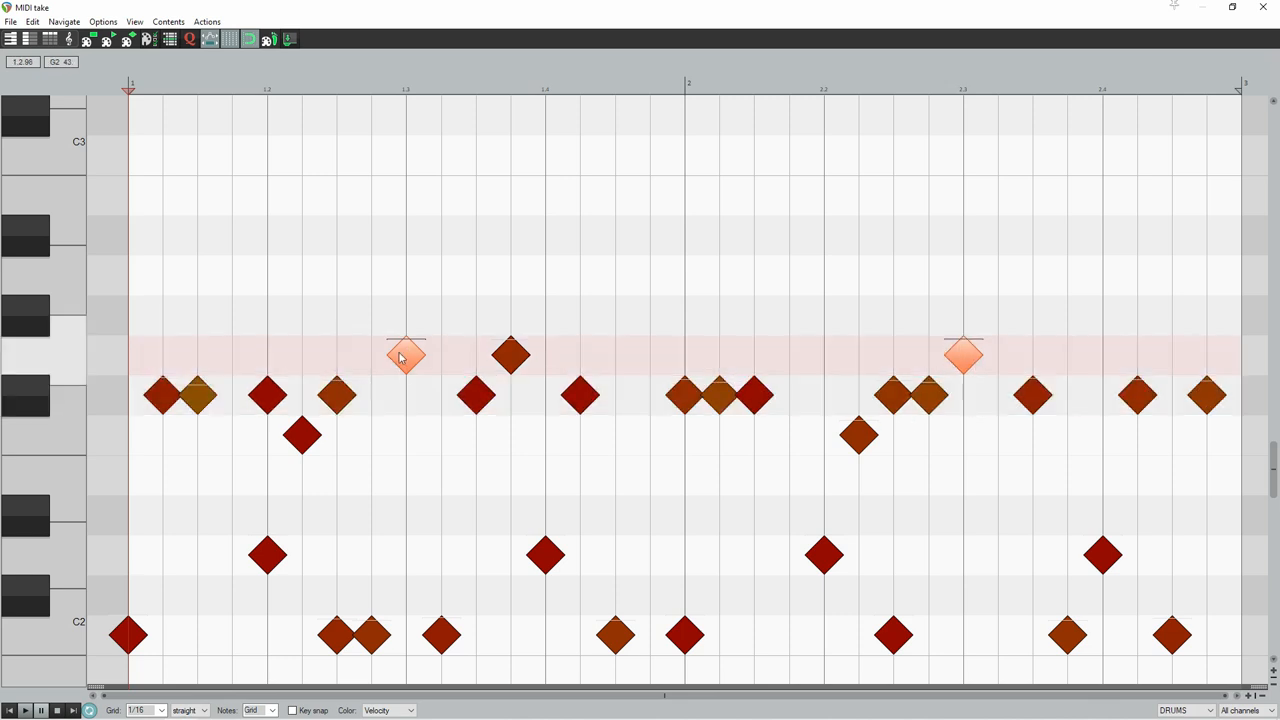
Step: Raise two hi-hat hits to open hats and add a crash note on beat two
{"action": "left_click_drag", "start_coordinate": [406, 356], "coordinate": [406, 236]}
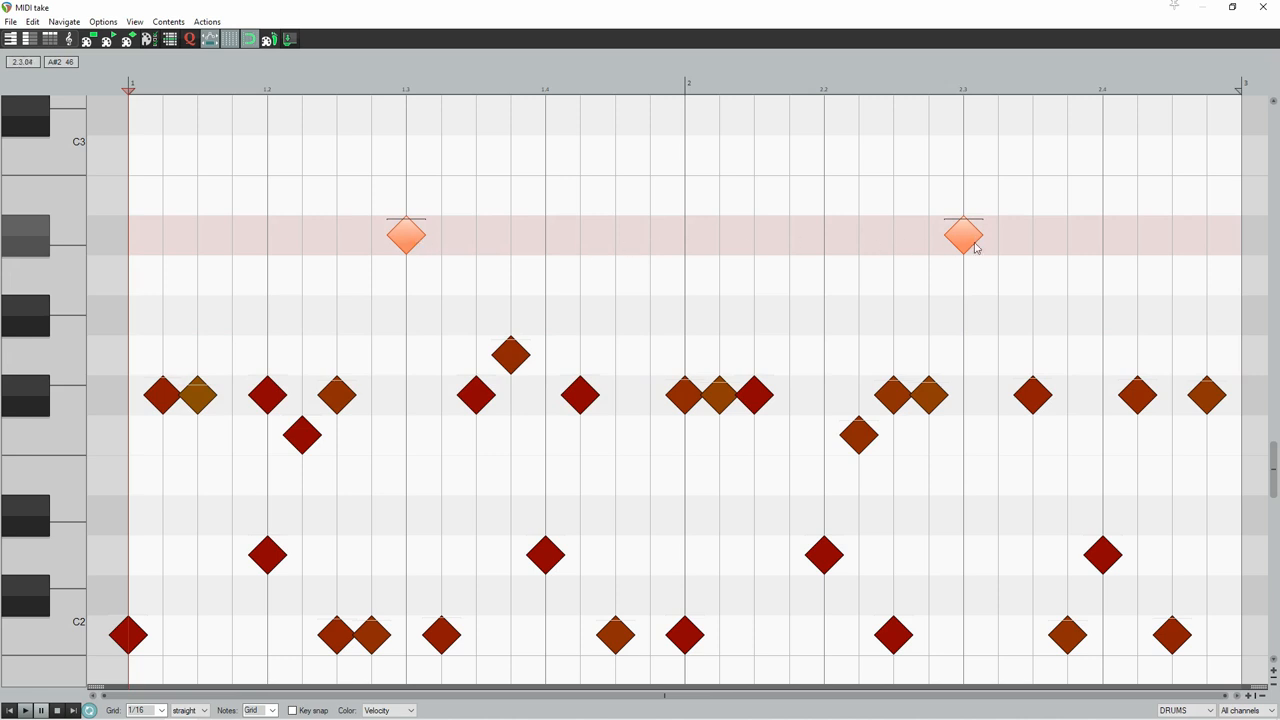
{"action": "mouse_move", "coordinate": [560, 390]}
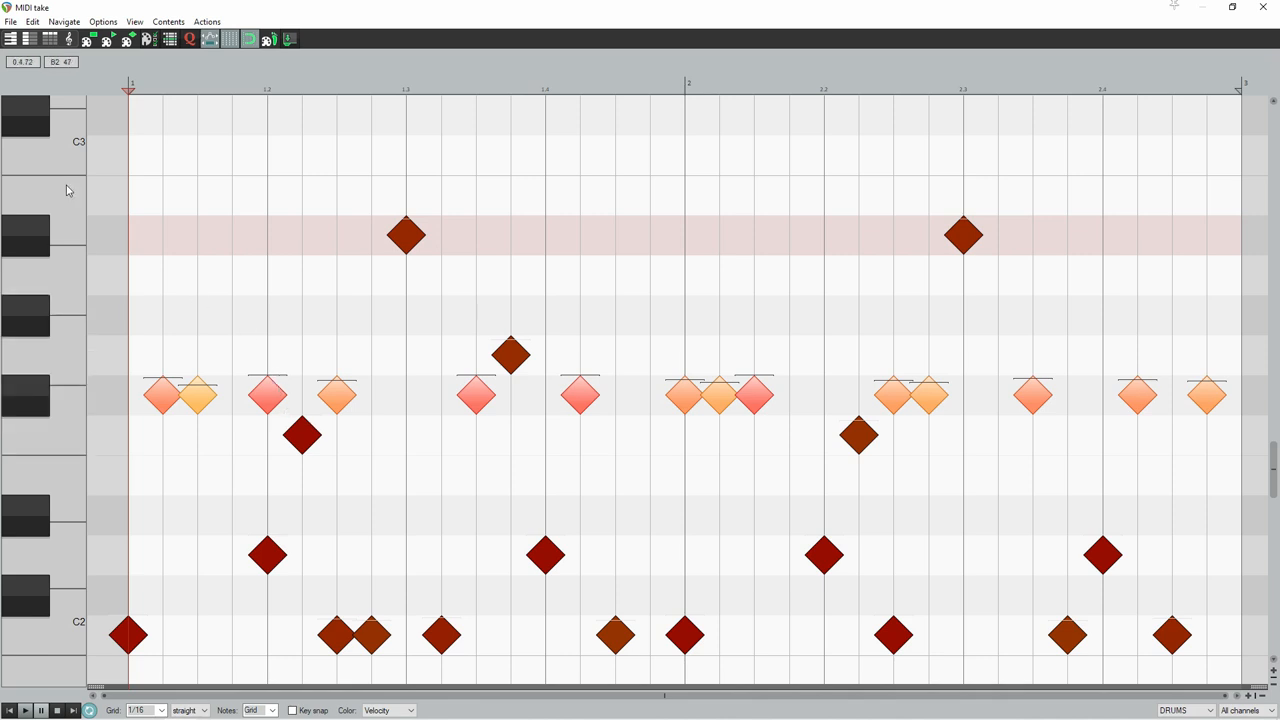
{"action": "mouse_move", "coordinate": [136, 118]}
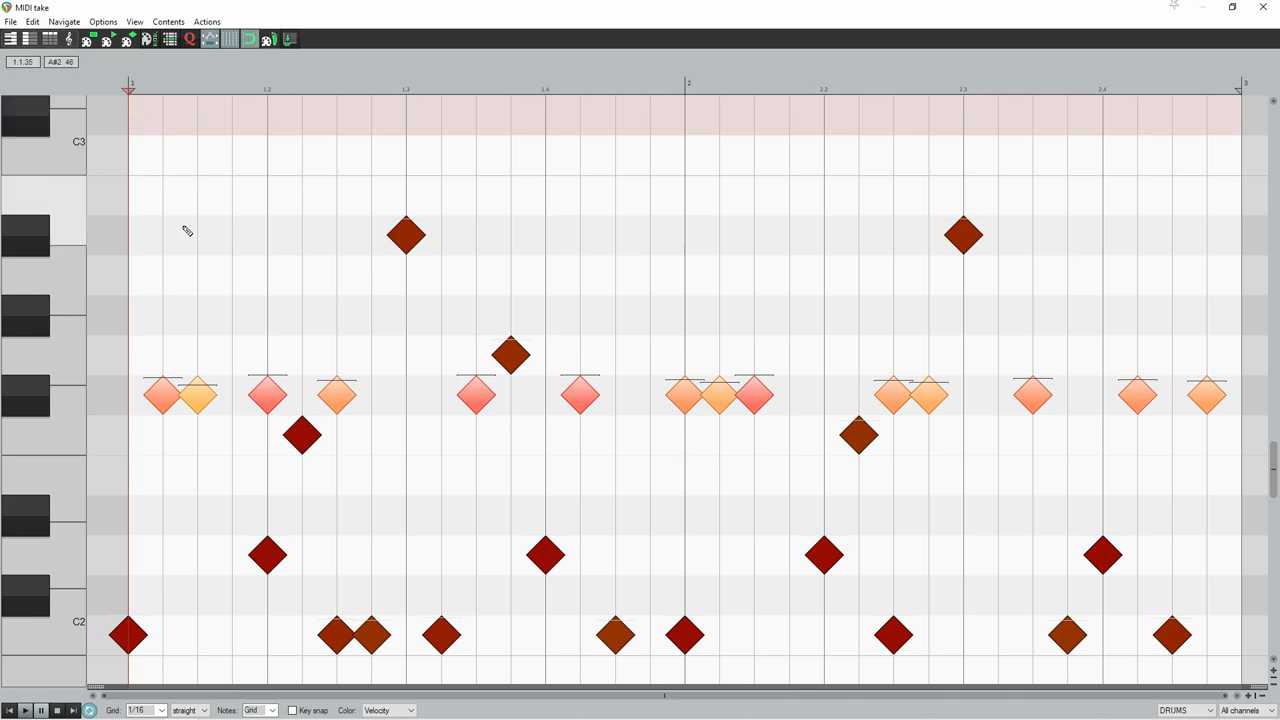
{"action": "left_click", "coordinate": [268, 156]}
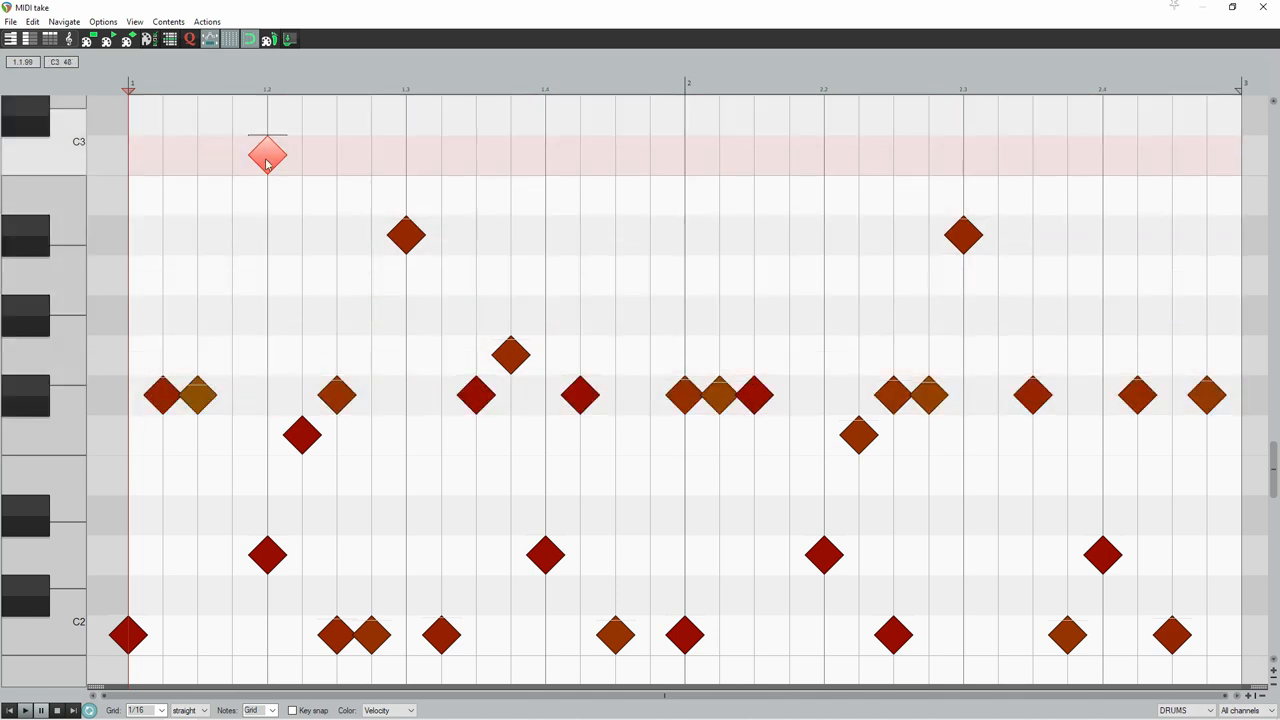
{"action": "left_click_drag", "start_coordinate": [268, 156], "coordinate": [268, 114]}
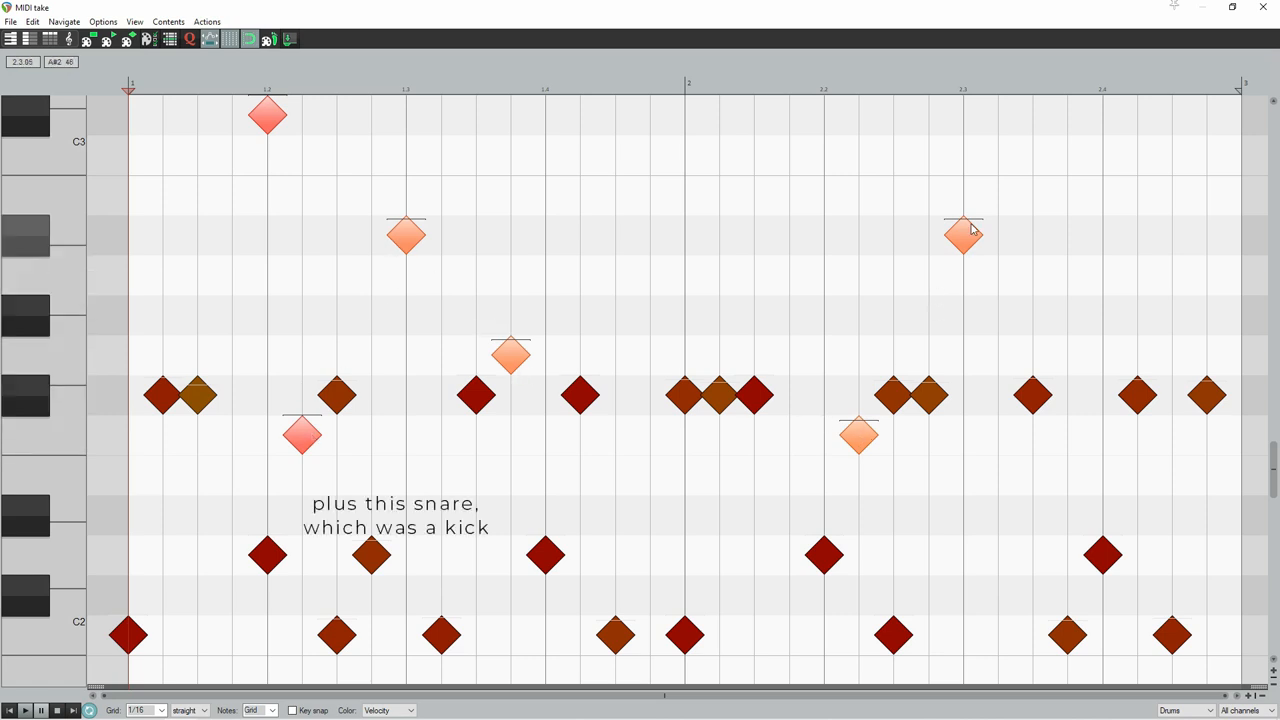
Step: Select the early first-bar kick note now sitting on the snare row
{"action": "left_click_drag", "start_coordinate": [372, 556], "coordinate": [372, 556]}
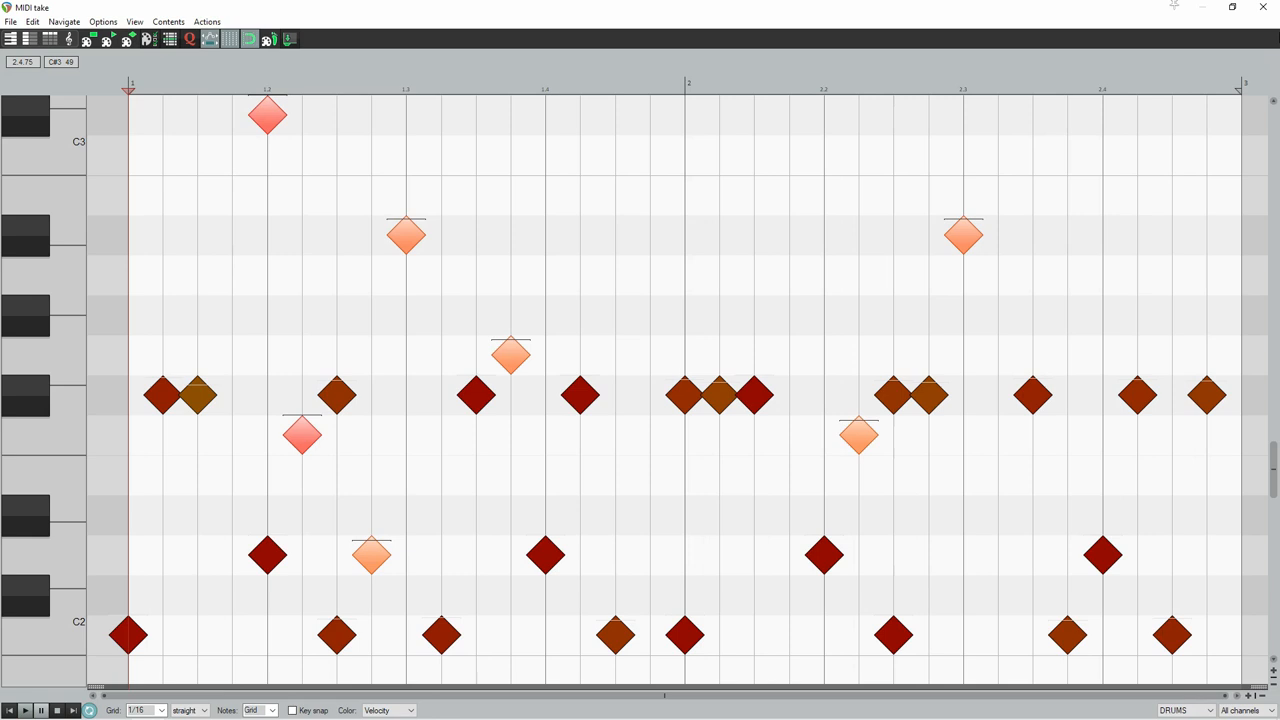